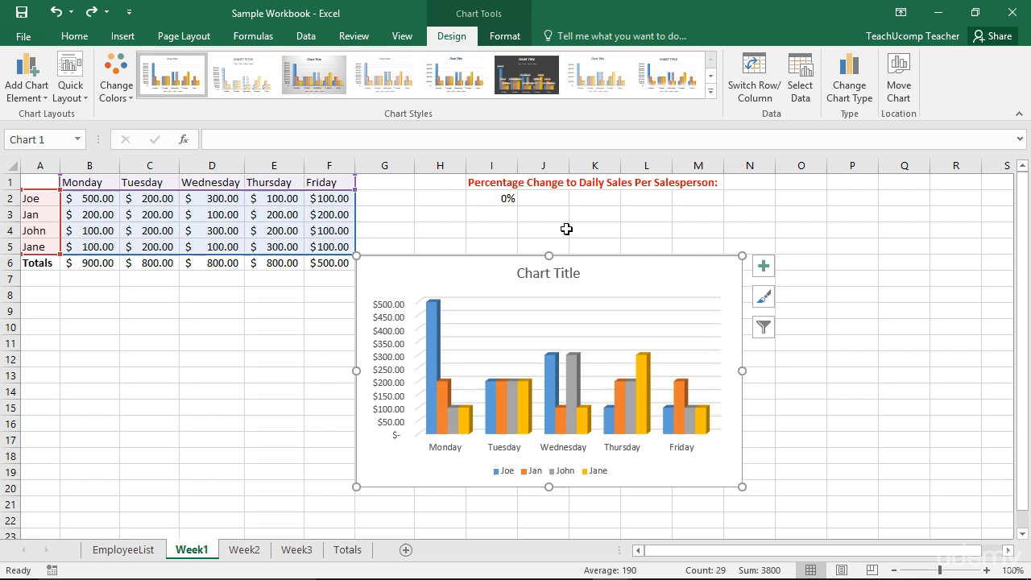
mouse_move(728, 283)
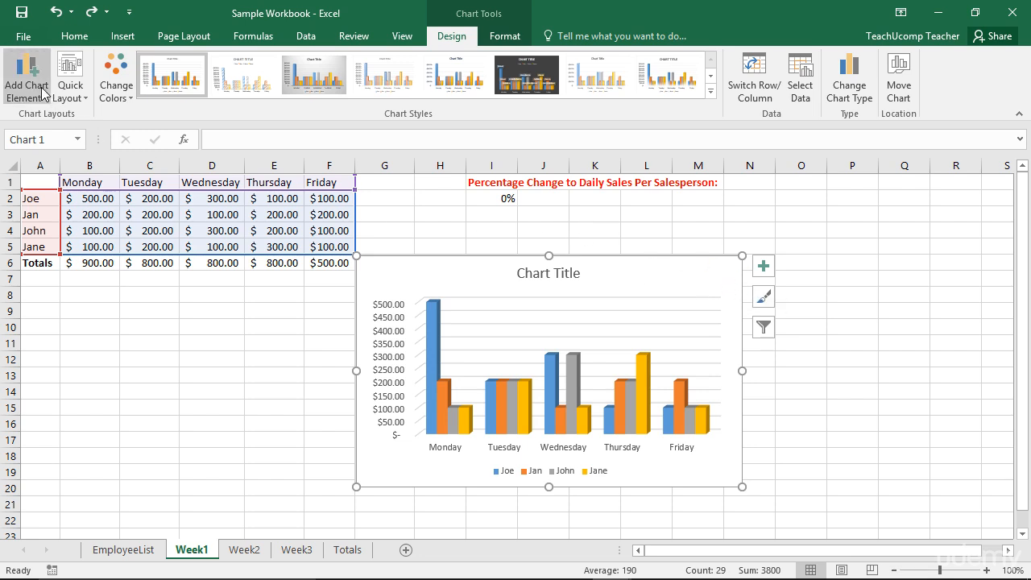
mouse_move(27, 77)
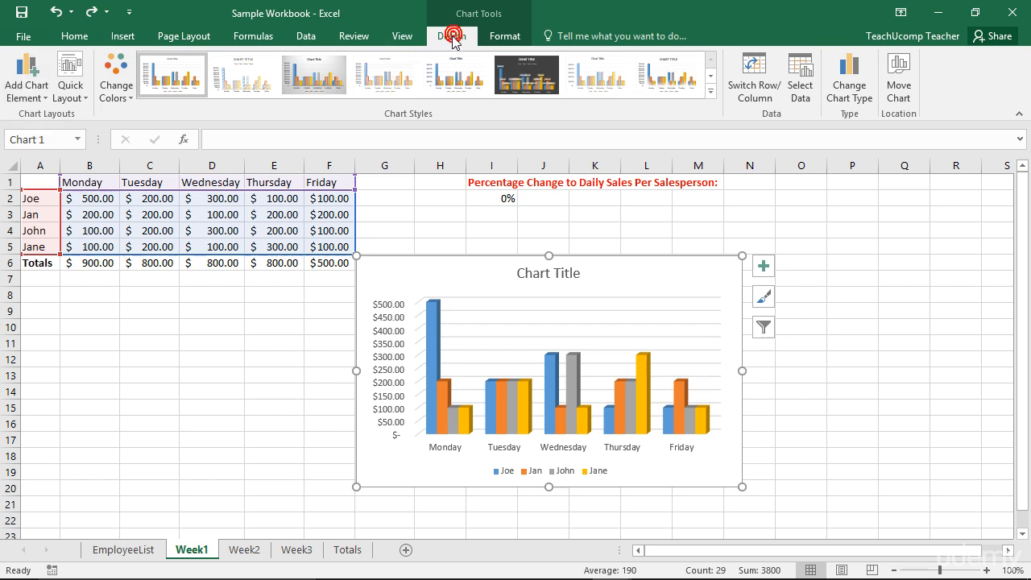
Add Data Callout labels showing day and amount to the Week1 chart columns
click(27, 76)
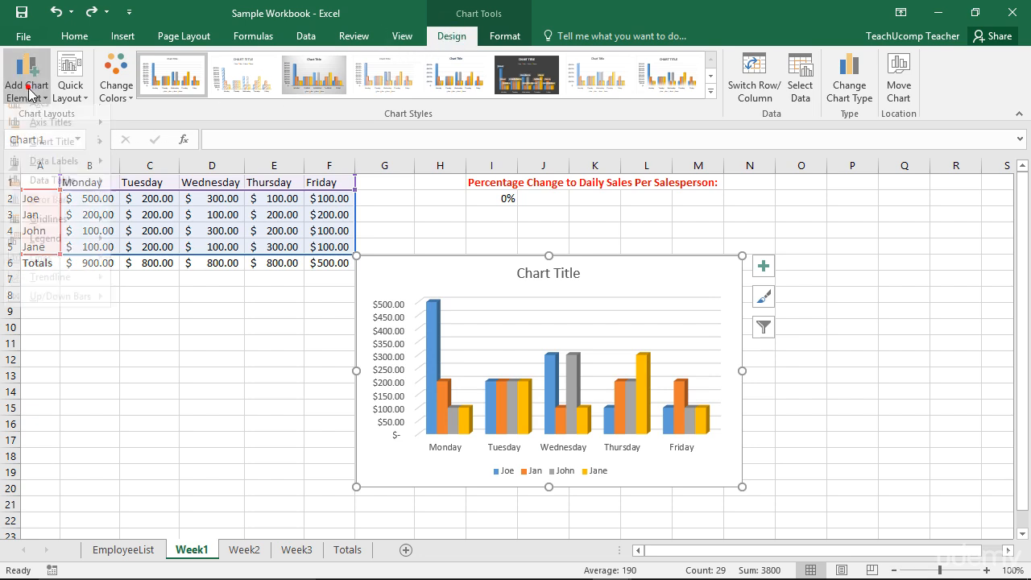
click(27, 77)
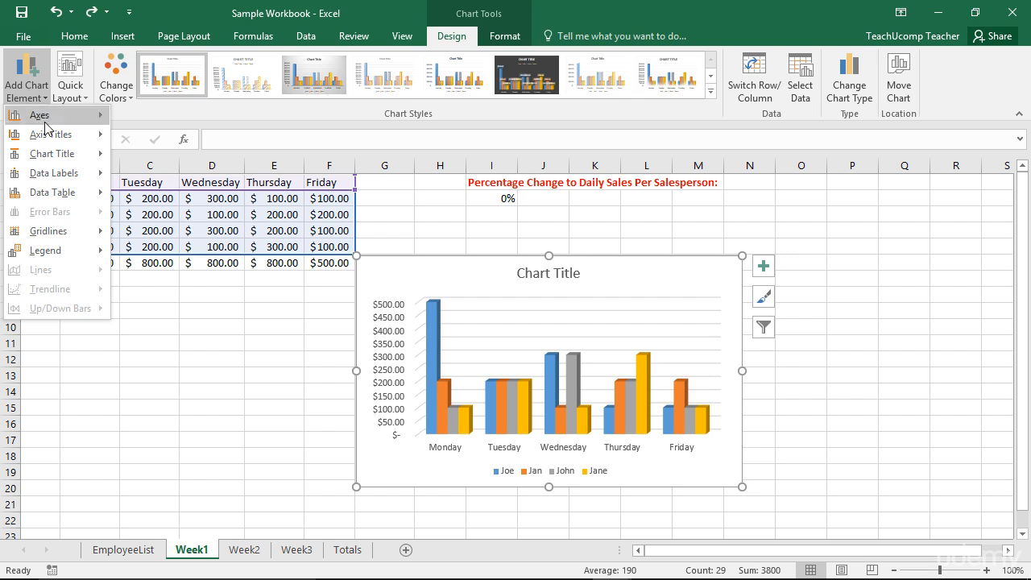
click(52, 153)
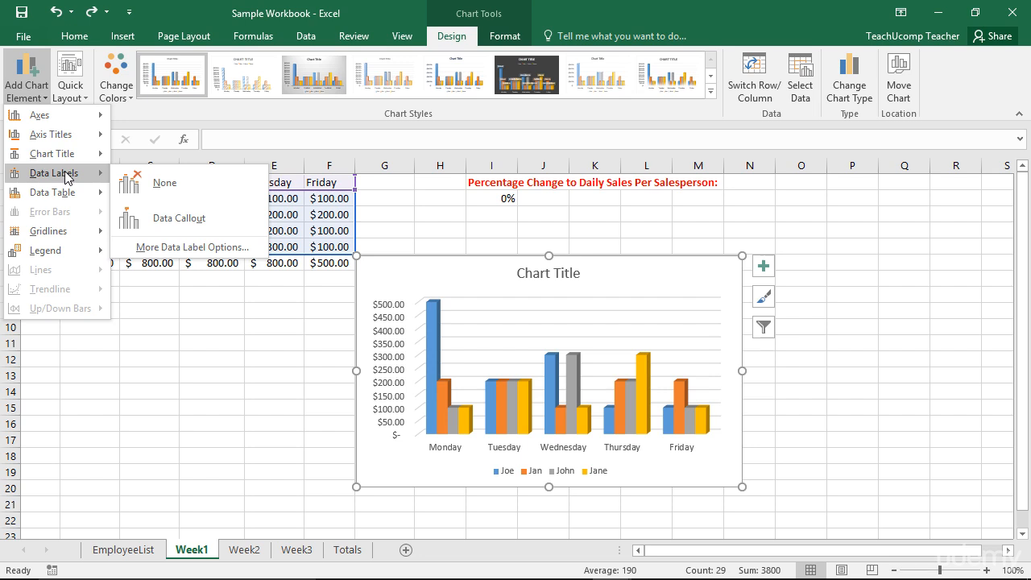
mouse_move(218, 188)
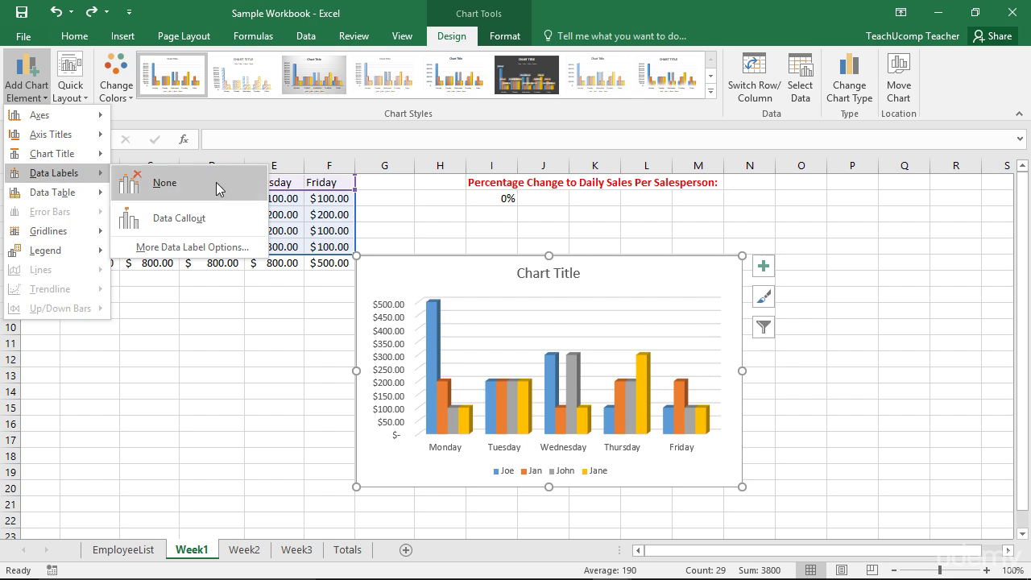
click(178, 218)
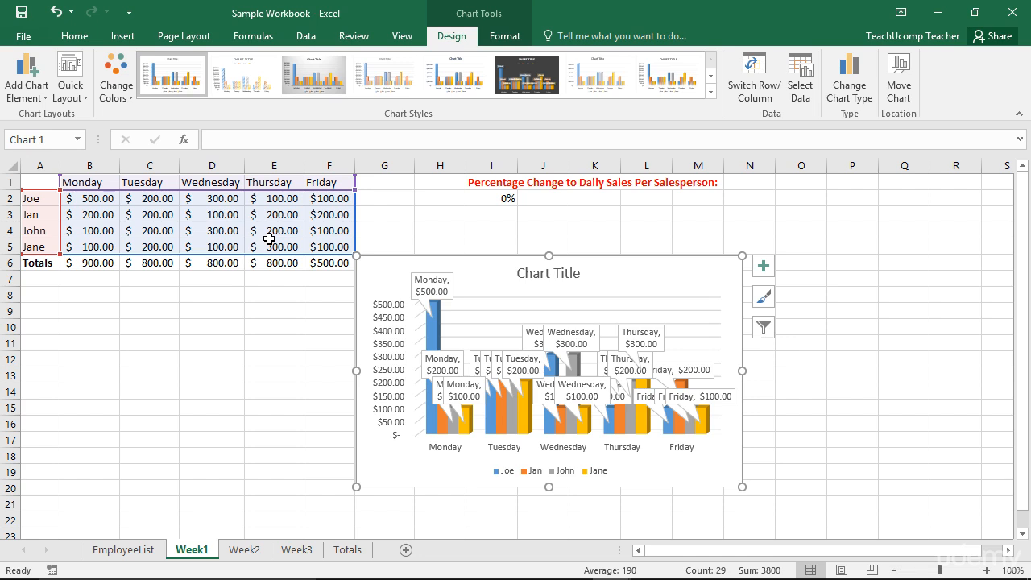
Open the Format Data Labels pane via More Data Label Options
click(25, 76)
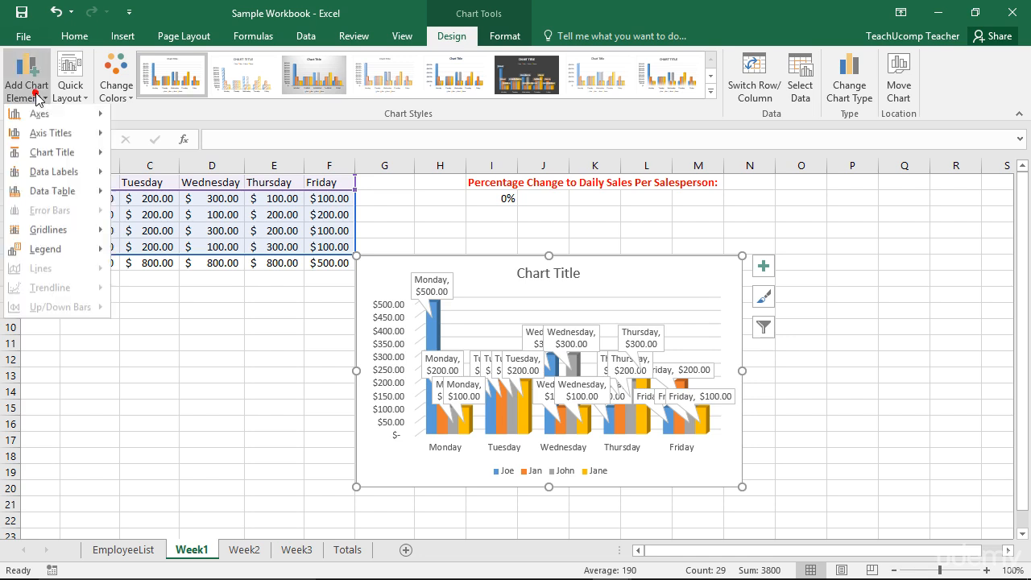
click(53, 173)
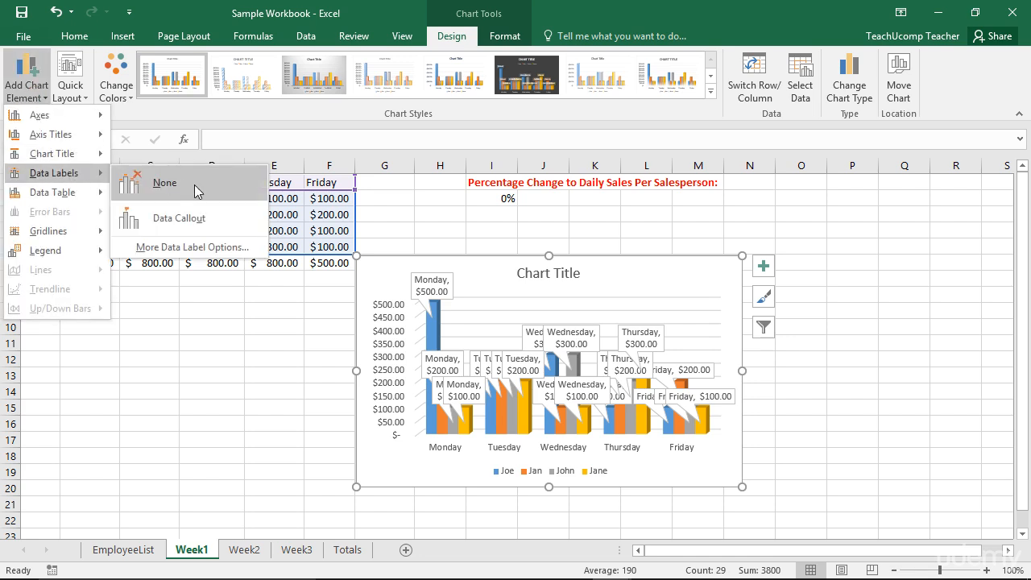
mouse_move(222, 246)
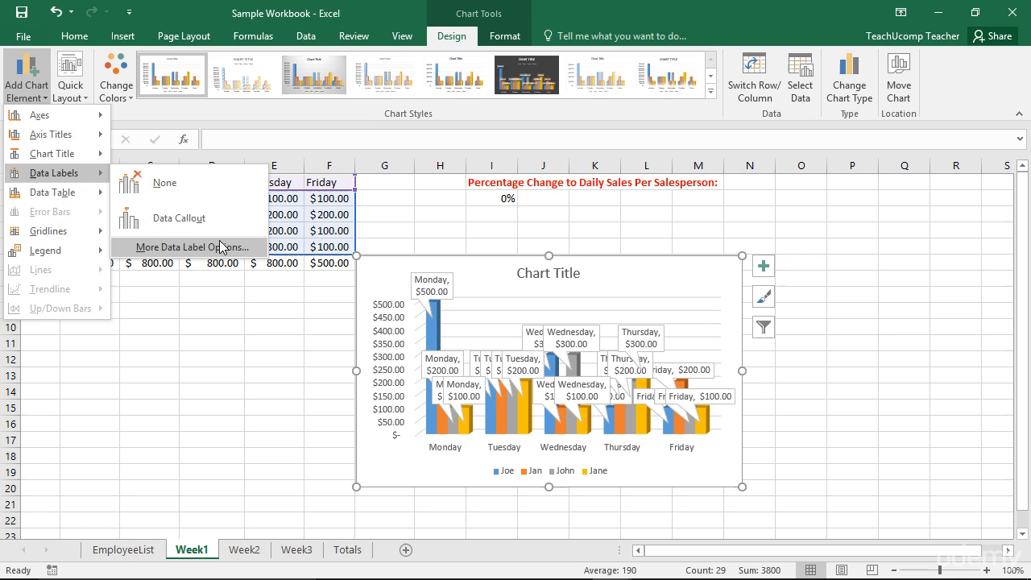
click(194, 246)
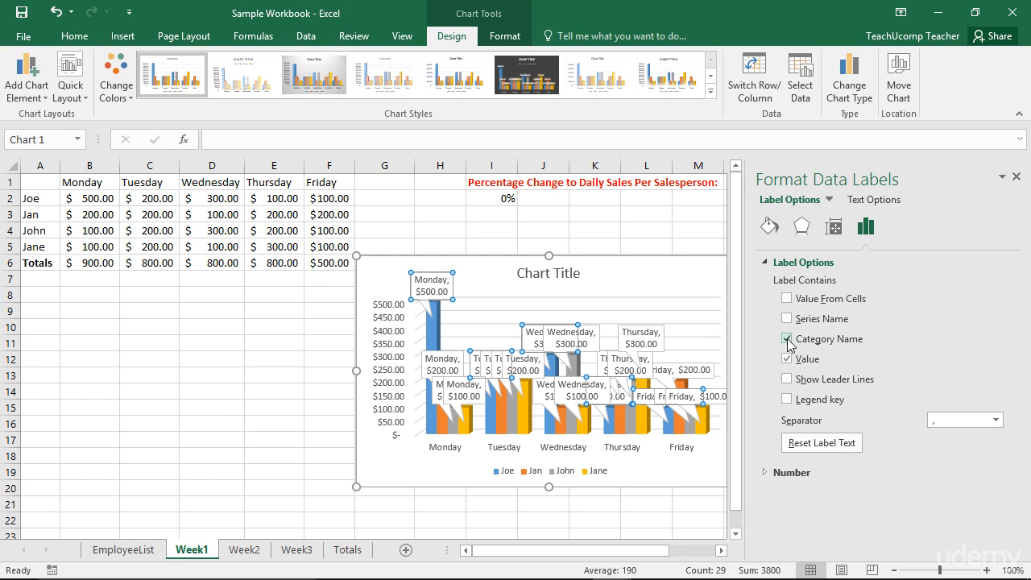
Clear Category Name in Joe's label options so callouts show only dollar values
click(787, 338)
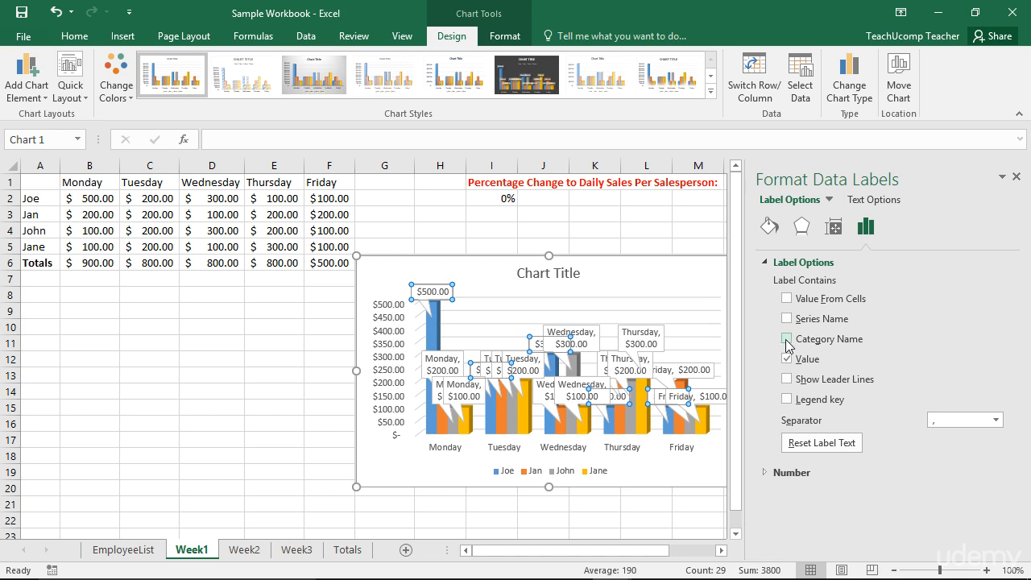
click(786, 339)
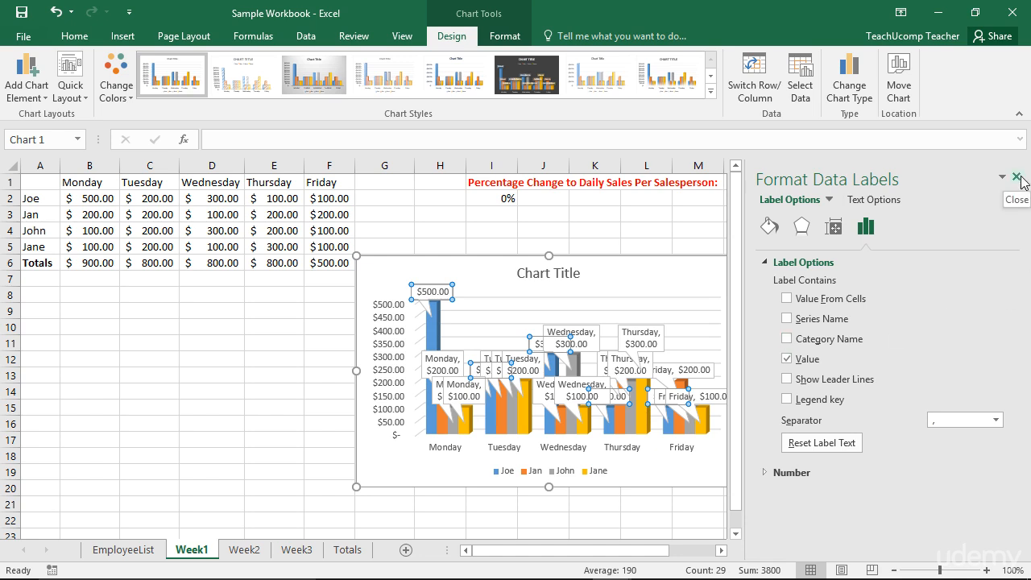